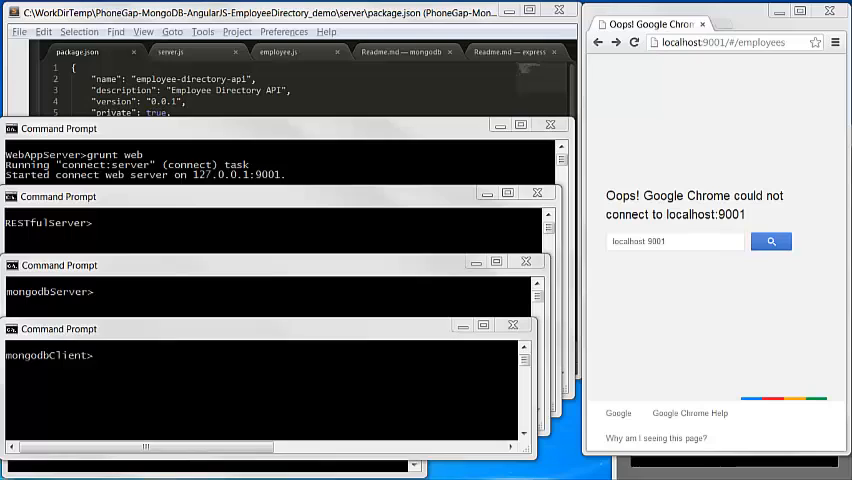
mouse_move(159, 261)
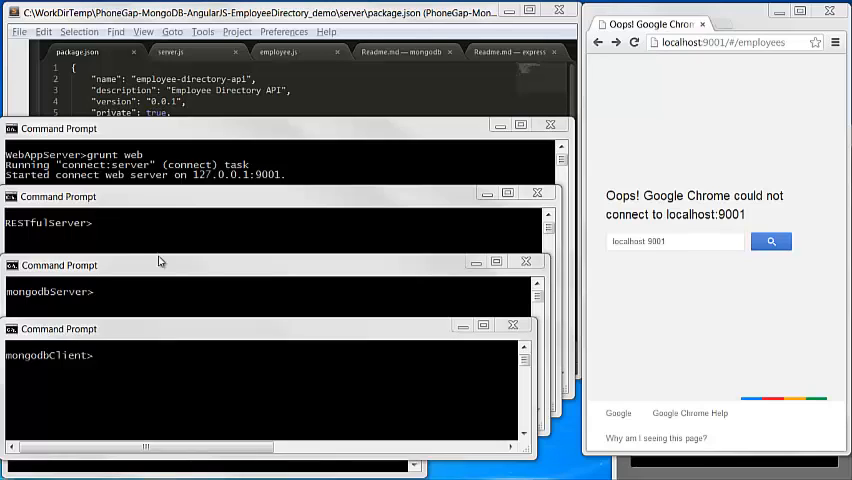
mouse_move(139, 295)
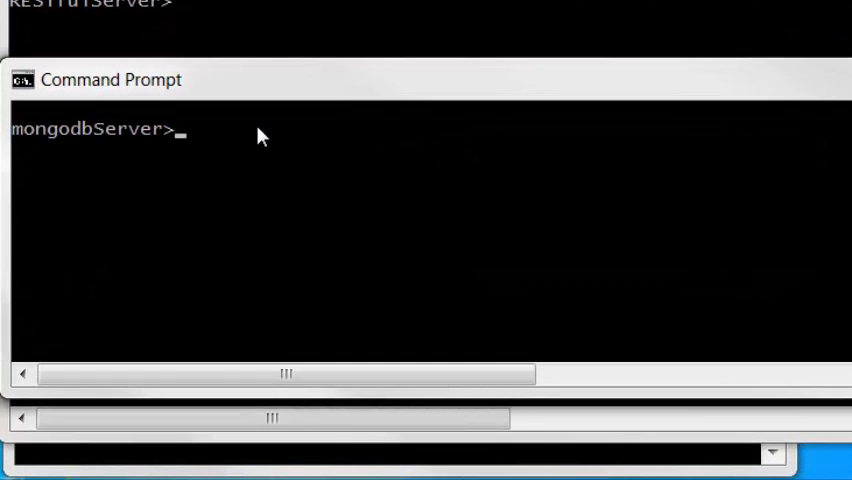
Launch the MongoDB database server with mongod in the mongodbServer console.
type("mongo")
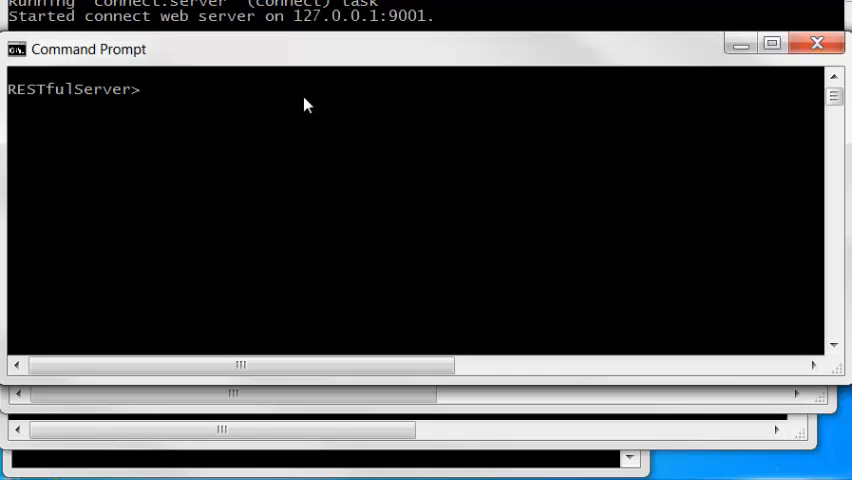
Run 'node server' in the RESTfulServer console so it listens on port 3000.
type("nod")
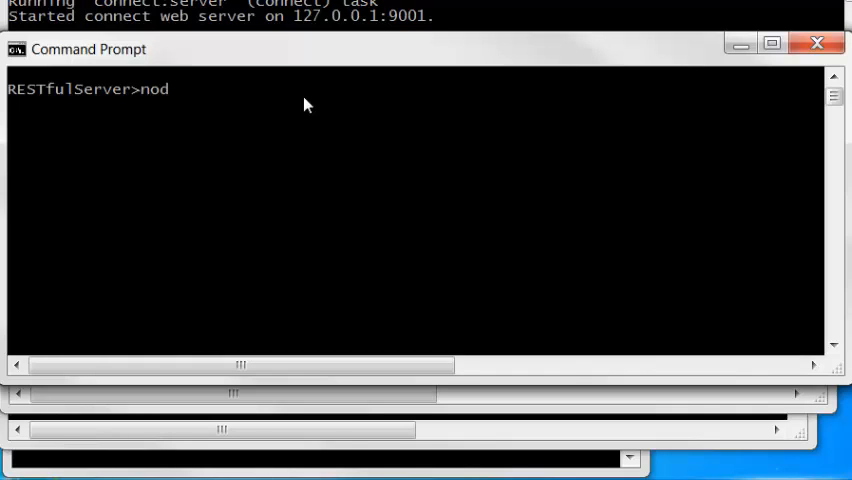
type("e serve")
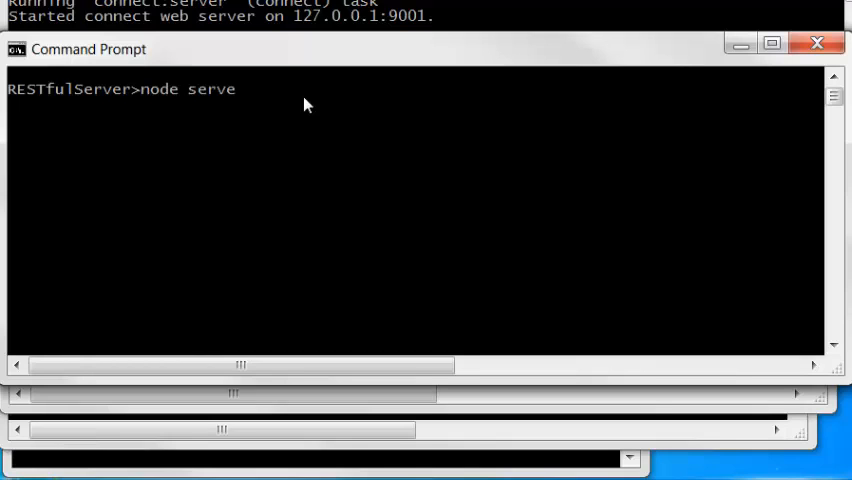
type("r")
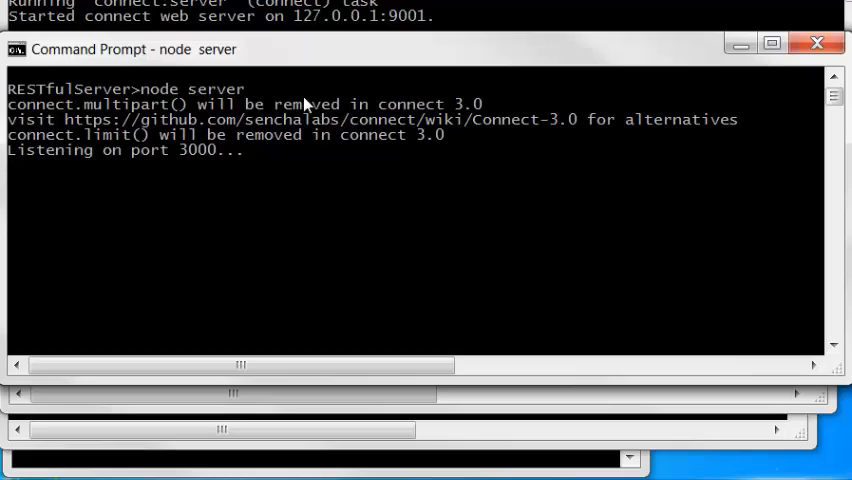
mouse_move(643, 406)
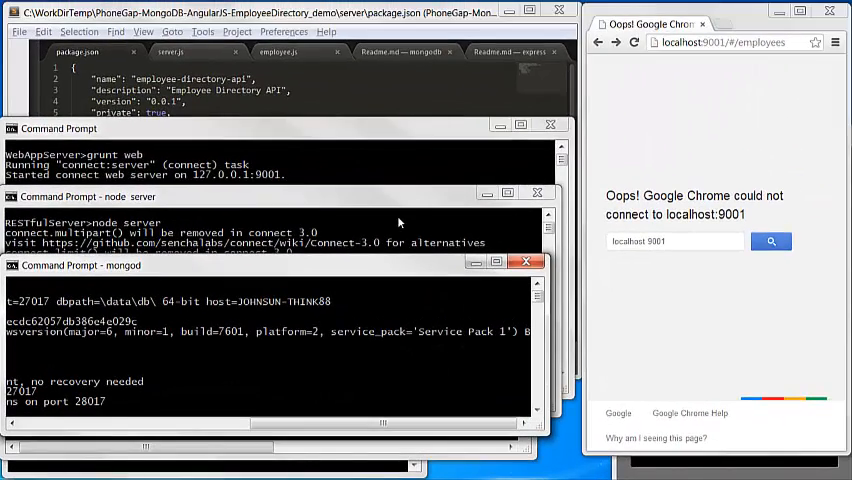
mouse_move(533, 145)
type("localhost:")
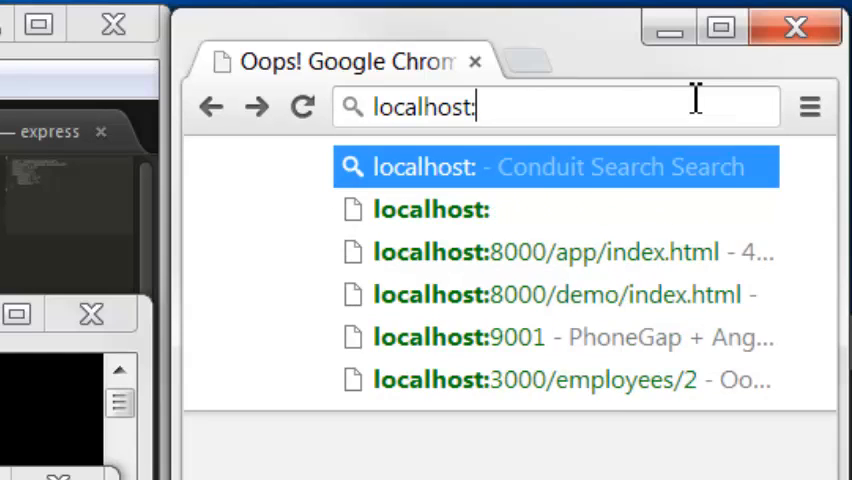
Load localhost:3000/employees and scroll through the returned employee JSON list.
type("3000/employees")
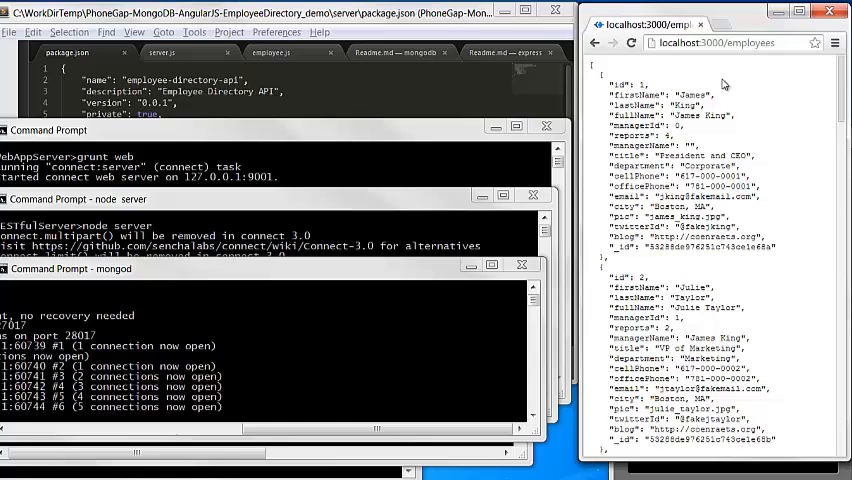
mouse_move(675, 173)
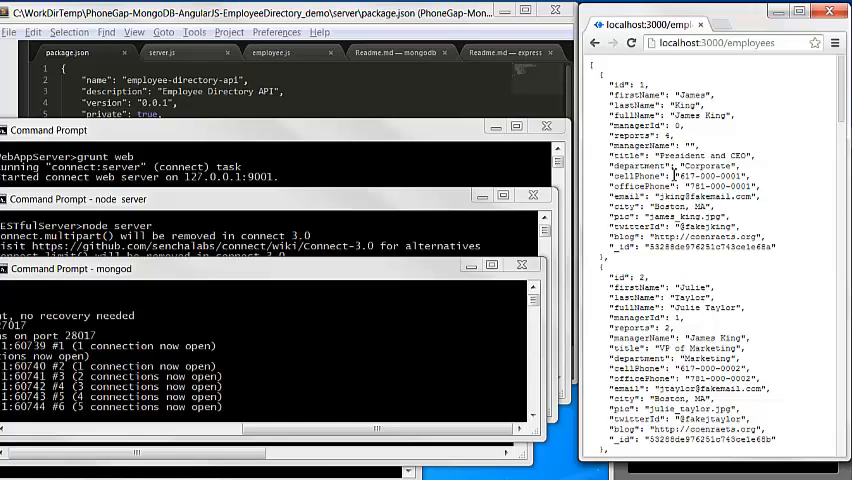
scroll("down", 3)
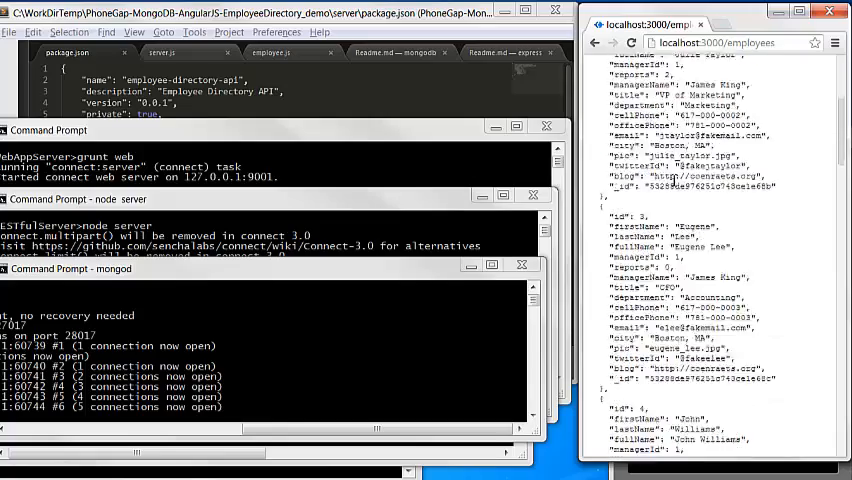
scroll("down", 3)
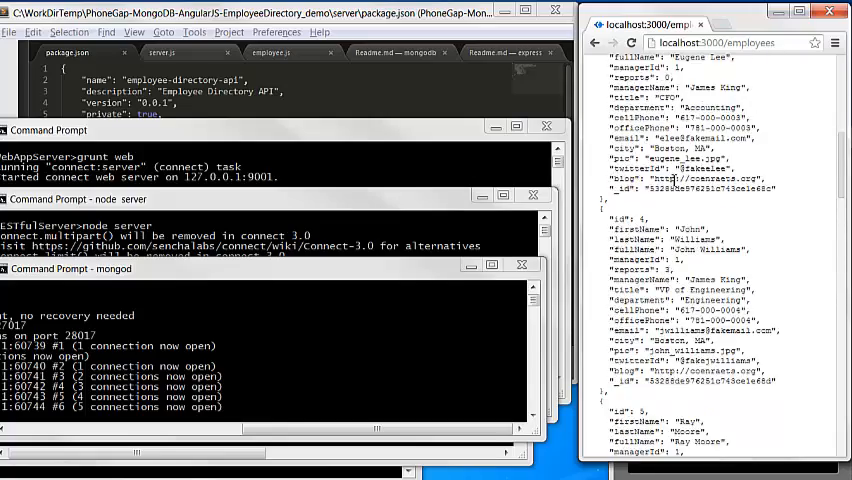
scroll("up", 3)
type("/")
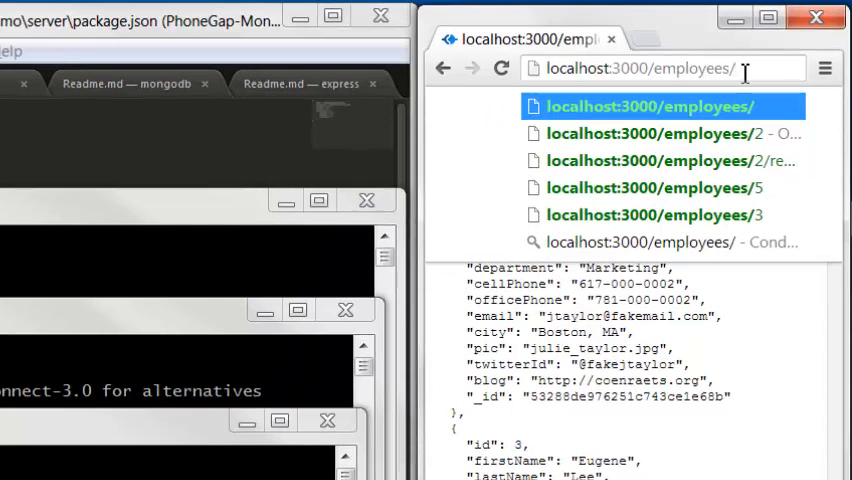
left_click(649, 133)
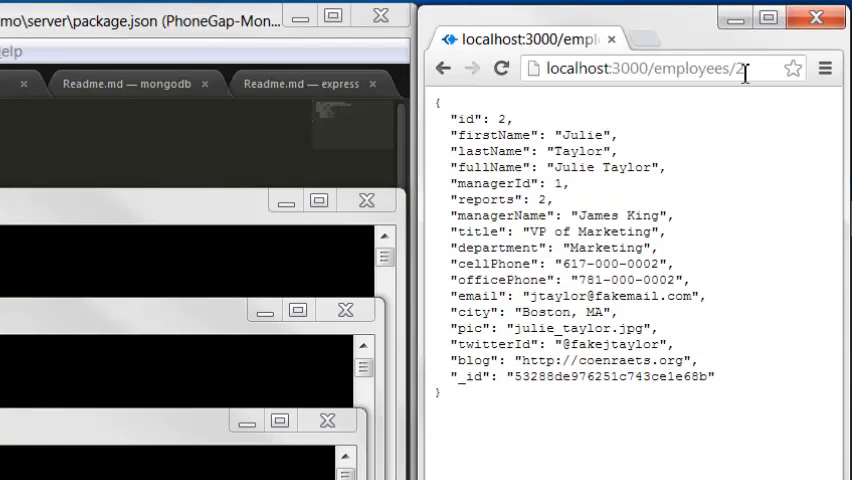
mouse_move(603, 188)
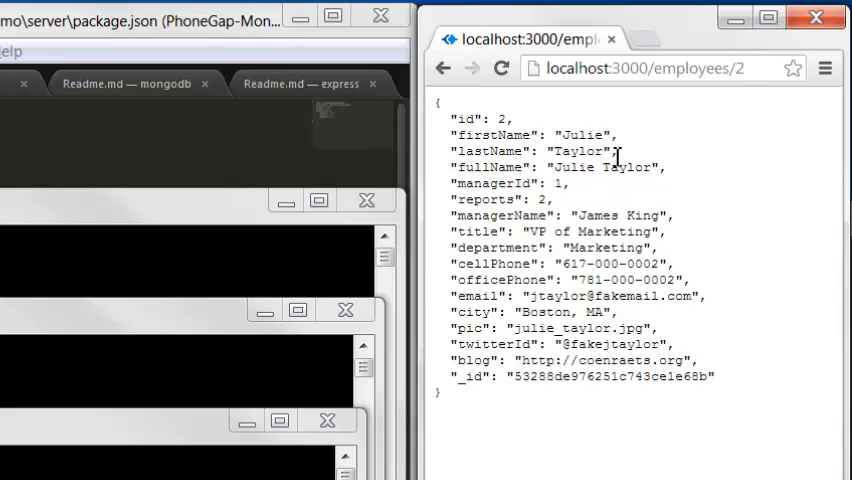
mouse_move(467, 215)
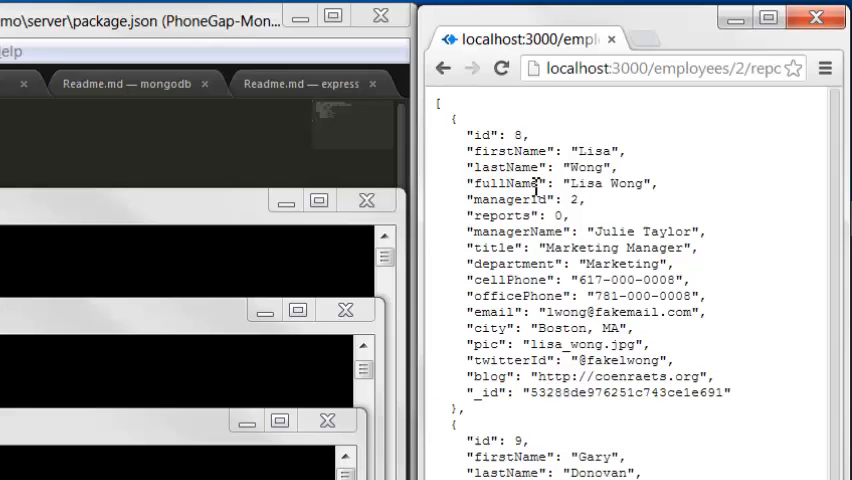
mouse_move(640, 256)
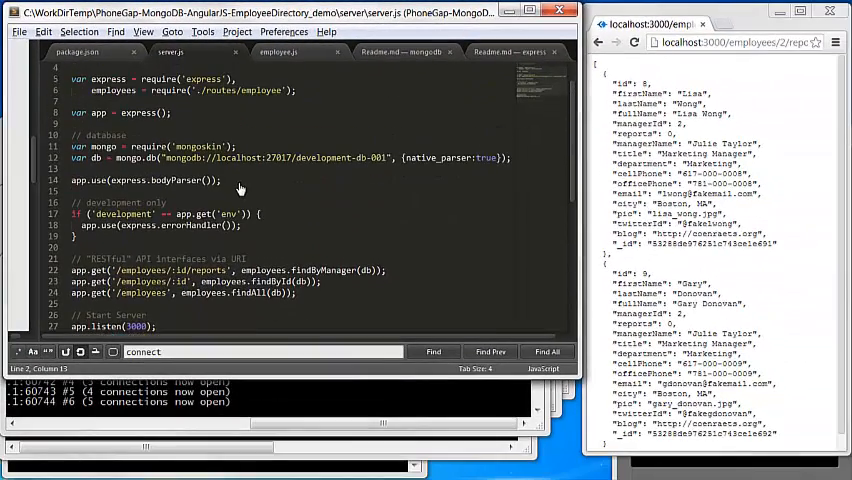
Review the app.get routes in server.js, then the findAll and findById handlers in employee.js.
scroll("up", 3)
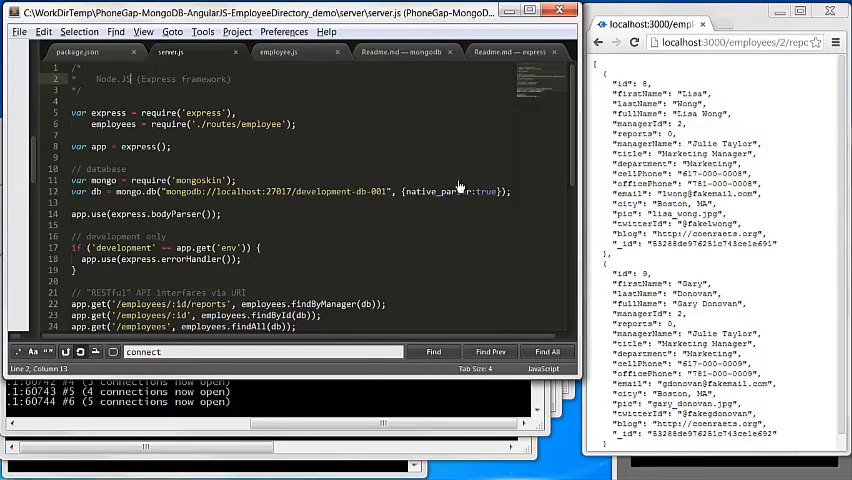
mouse_move(120, 194)
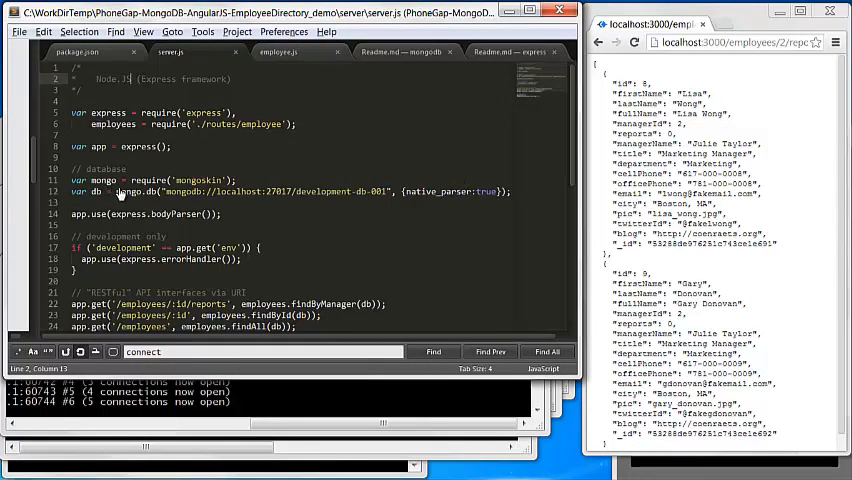
scroll("down", 3)
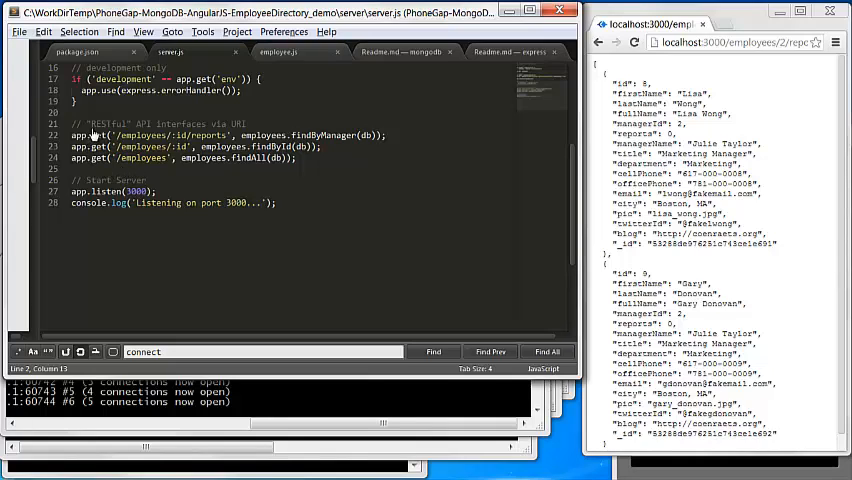
mouse_move(85, 135)
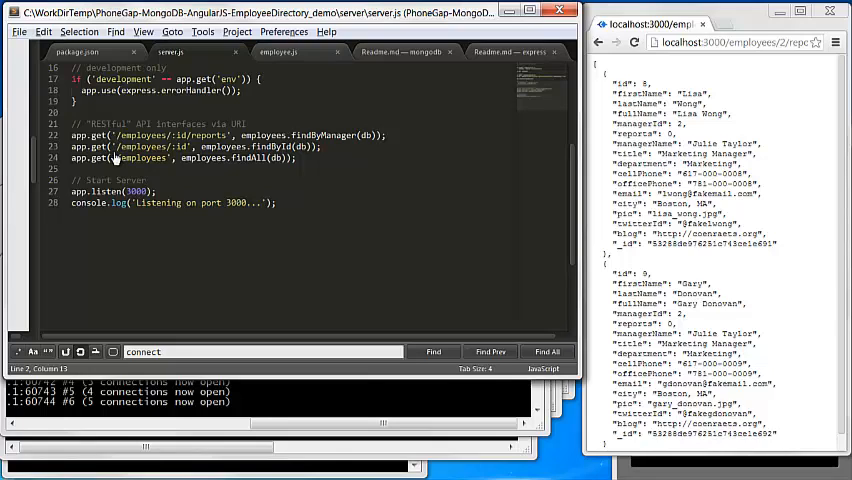
mouse_move(213, 210)
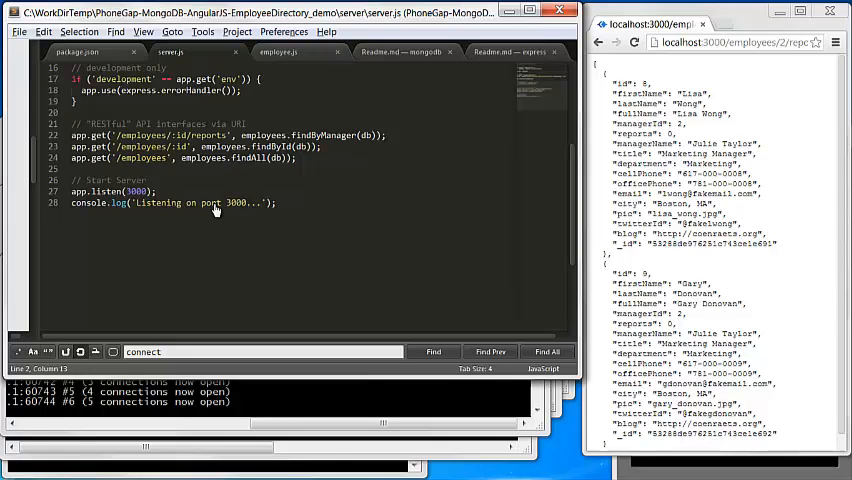
mouse_move(210, 214)
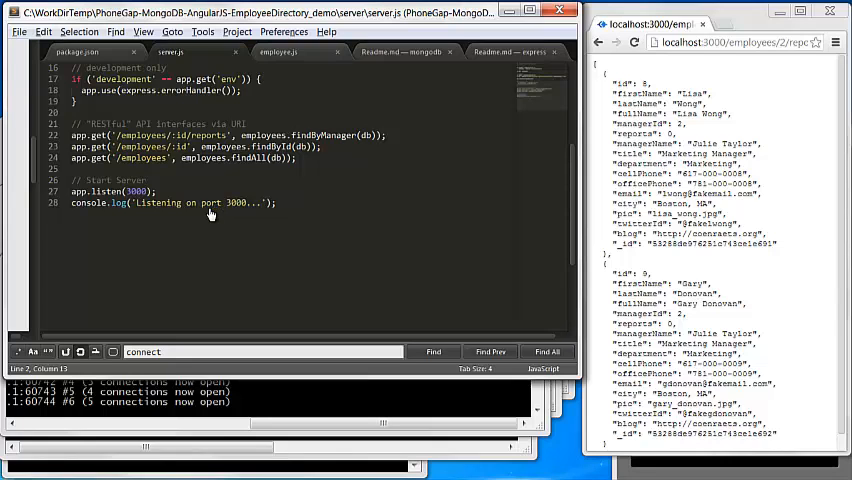
left_click(280, 51)
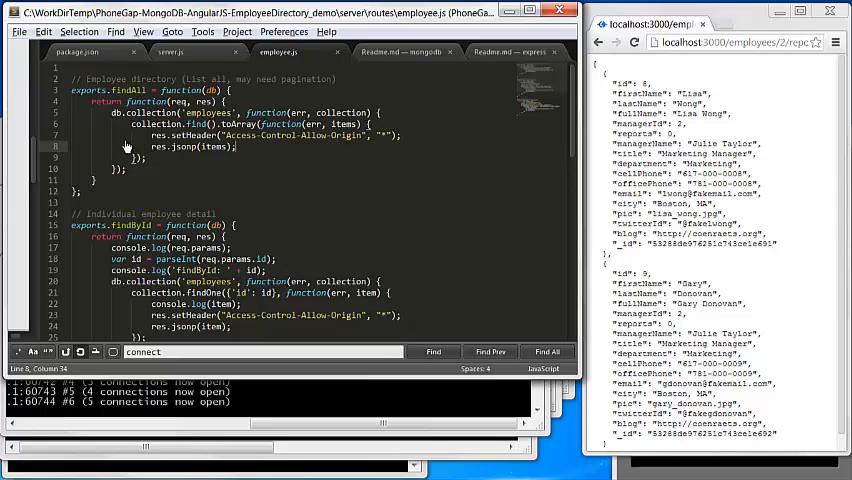
mouse_move(178, 147)
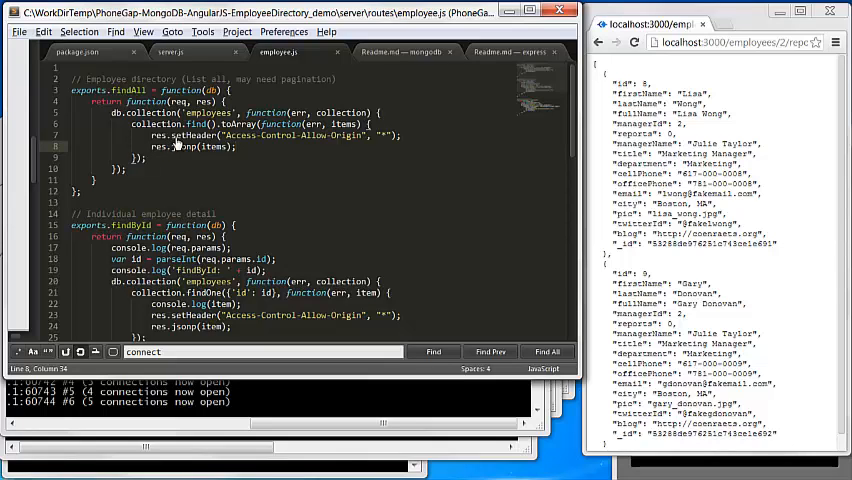
scroll("down", 3)
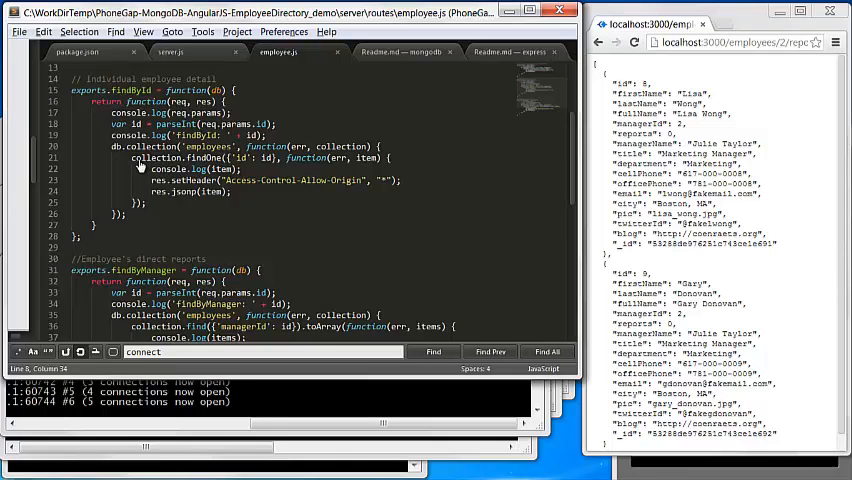
scroll("down", 3)
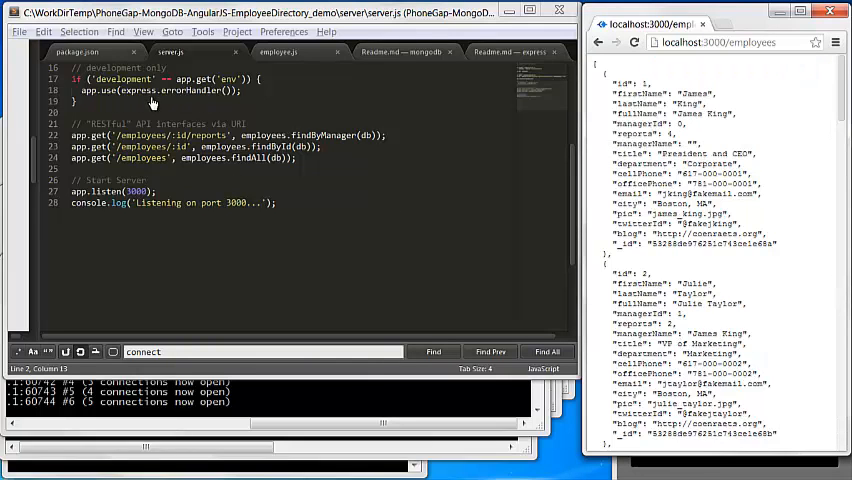
Scroll down and back up through the employee JSON list at localhost:3000/employees.
scroll("down", 3)
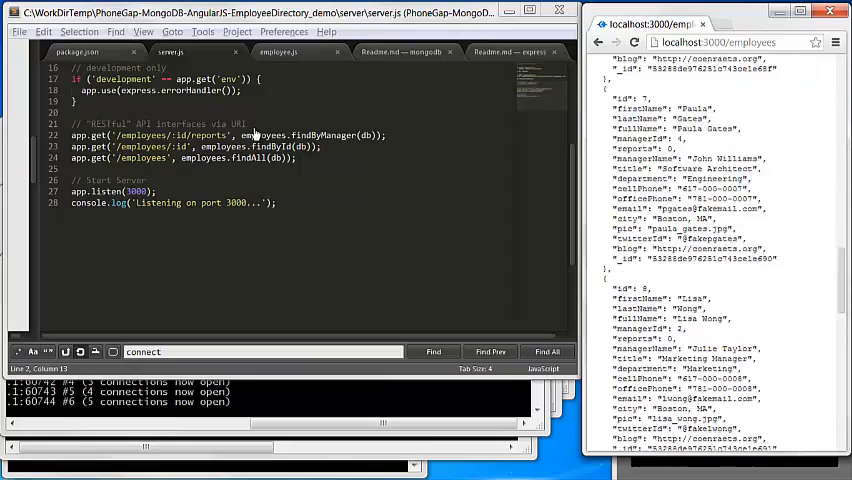
scroll("up", 3)
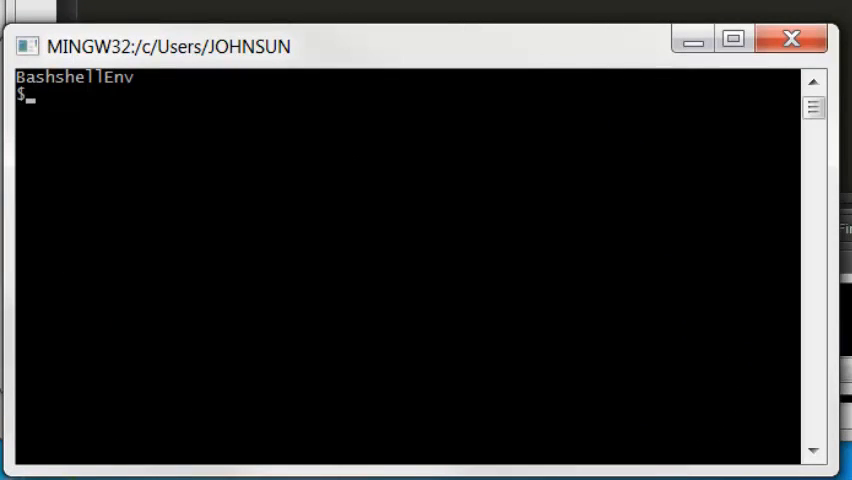
type("curl")
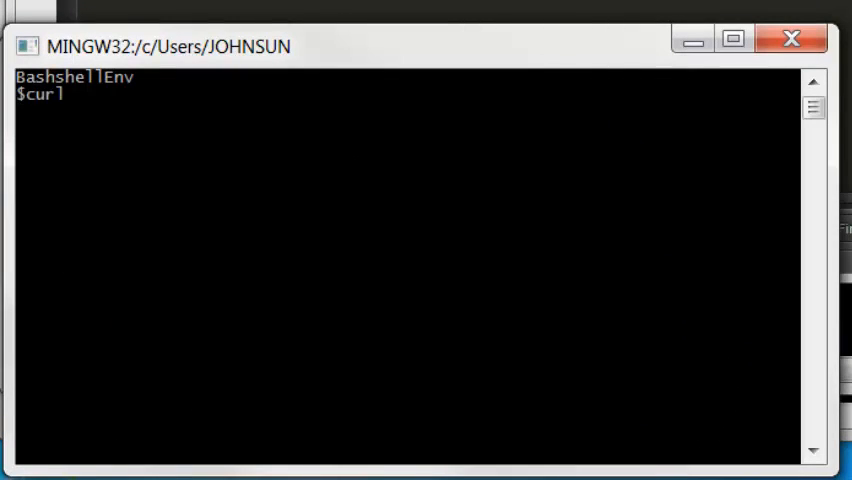
type("http:")
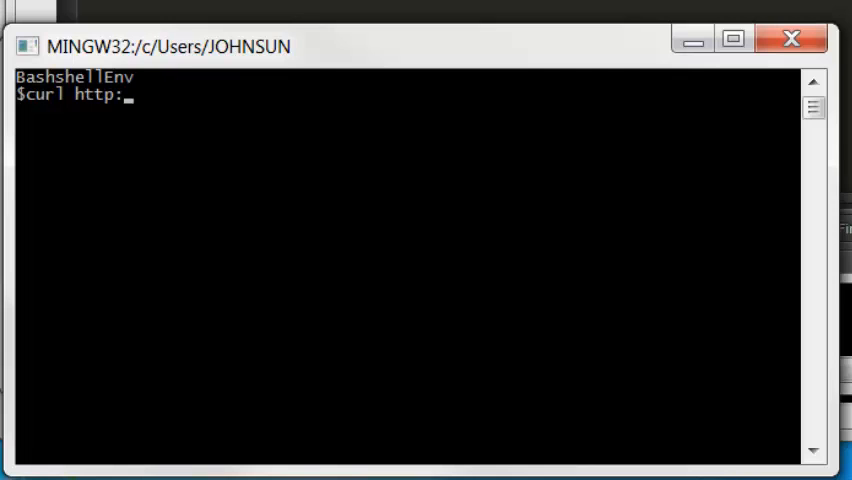
type("//loa")
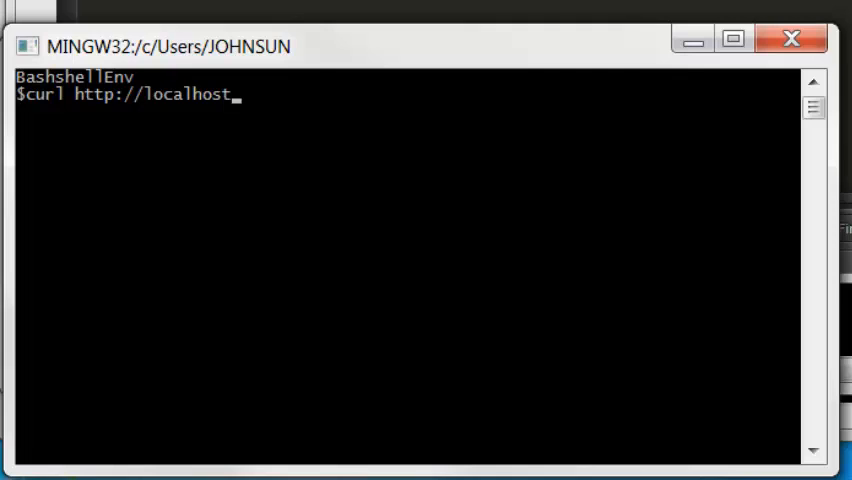
type(":3")
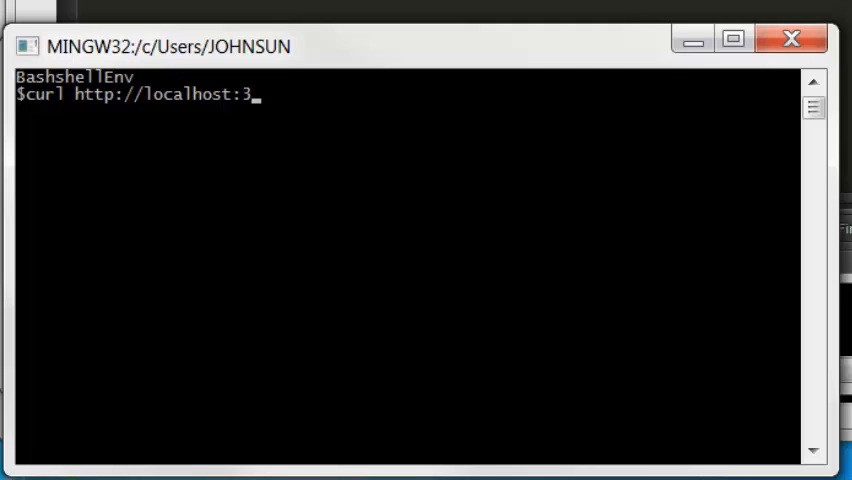
type("000")
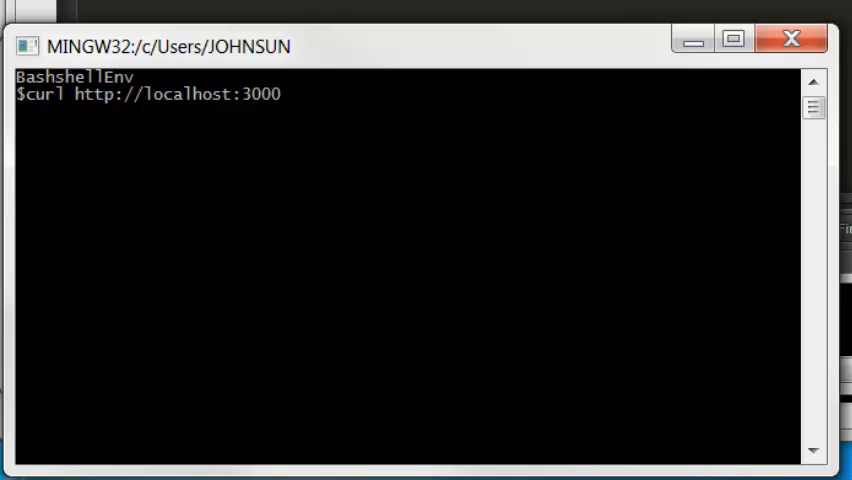
type("/")
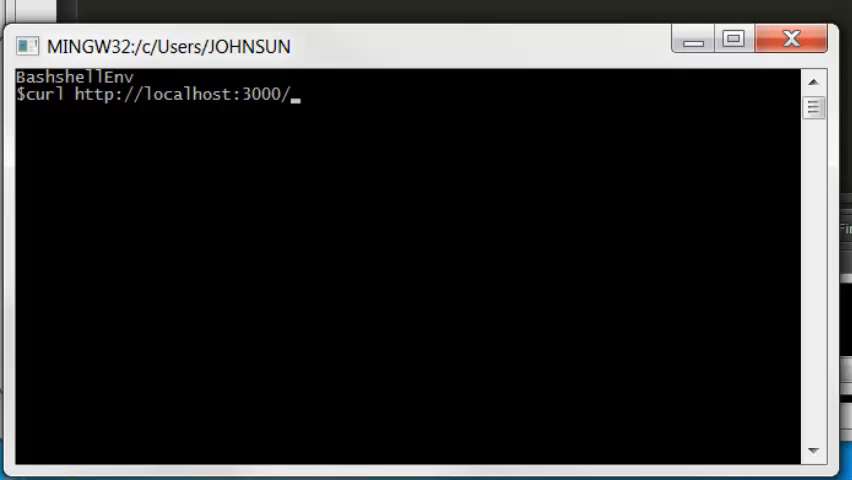
type("employe")
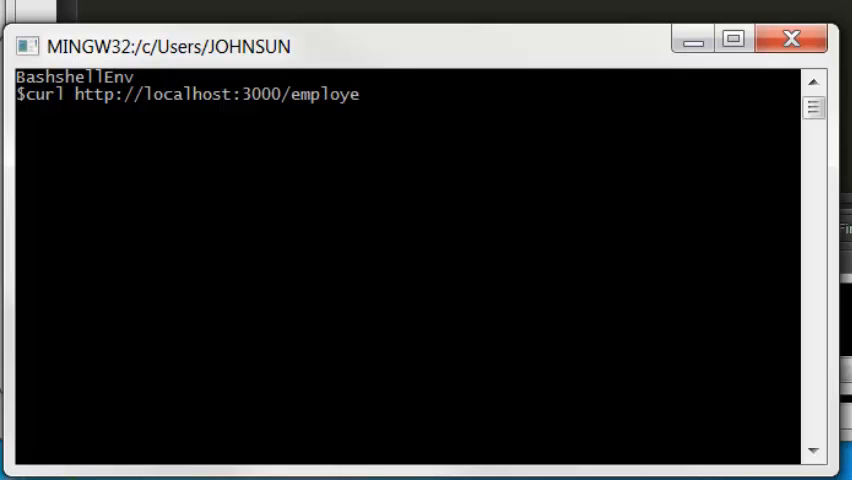
type("es")
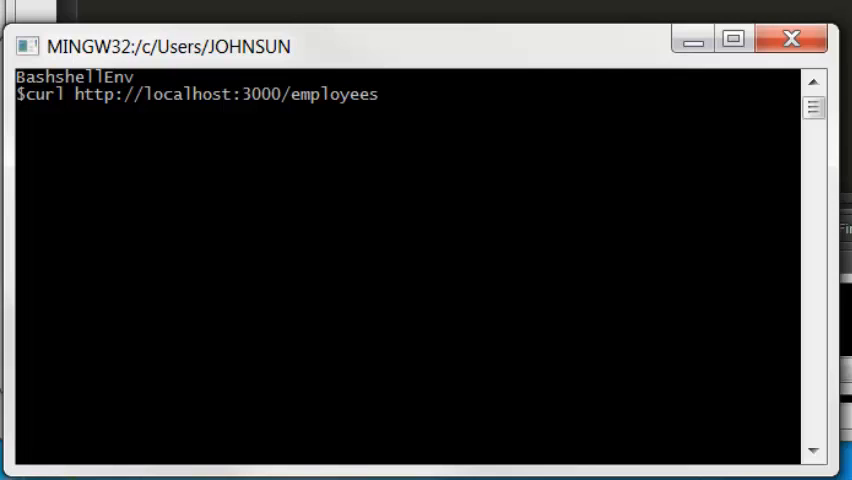
key("Return")
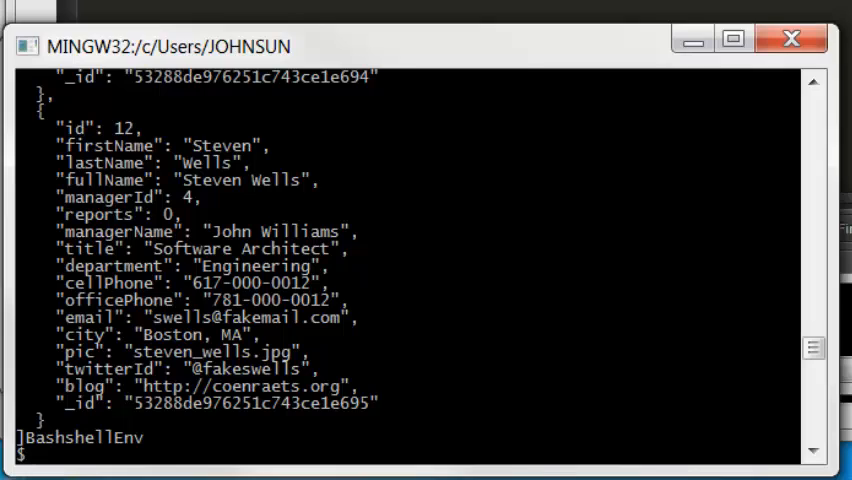
type("curl")
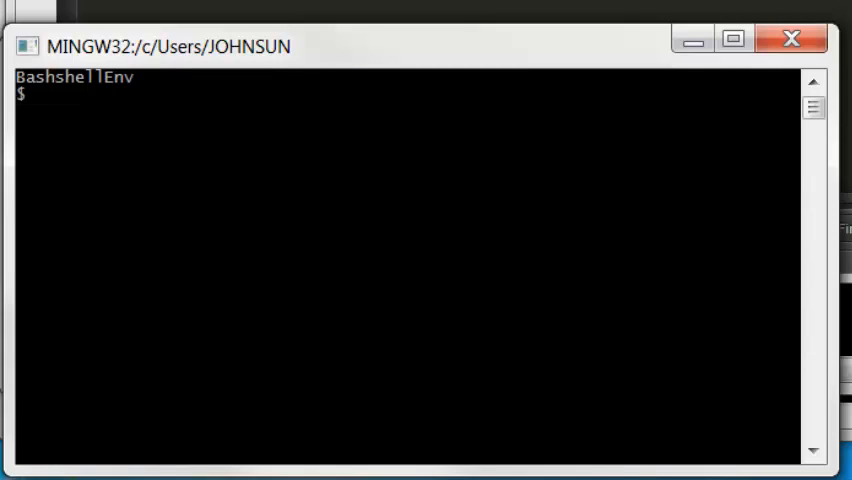
type("curl")
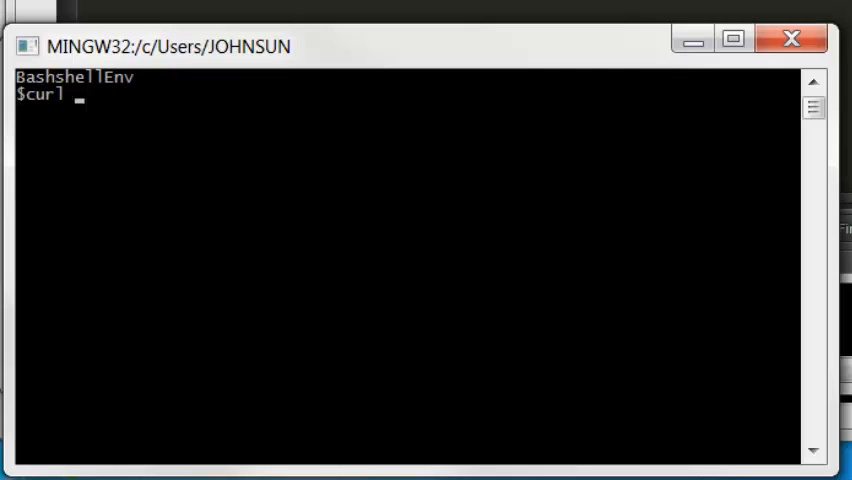
type("http")
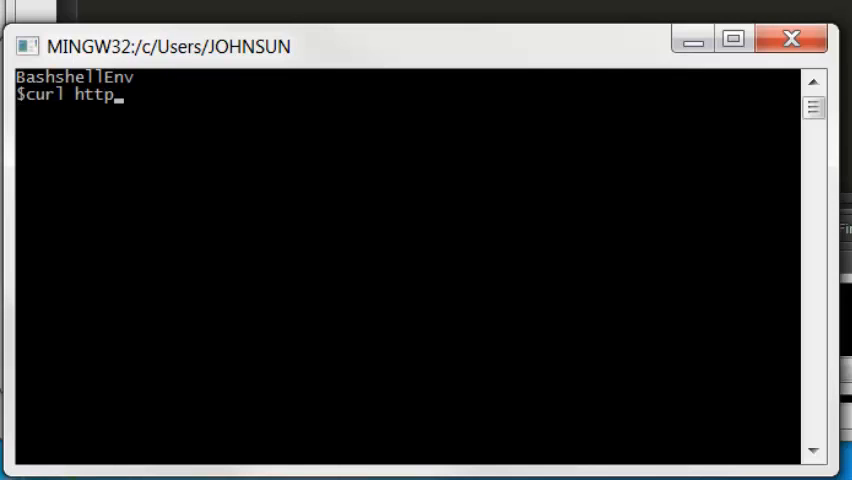
type("://lo")
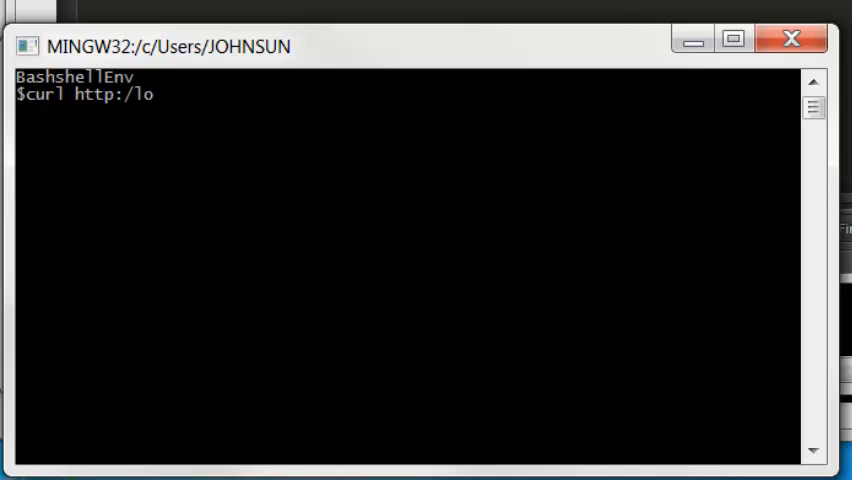
type("/loca")
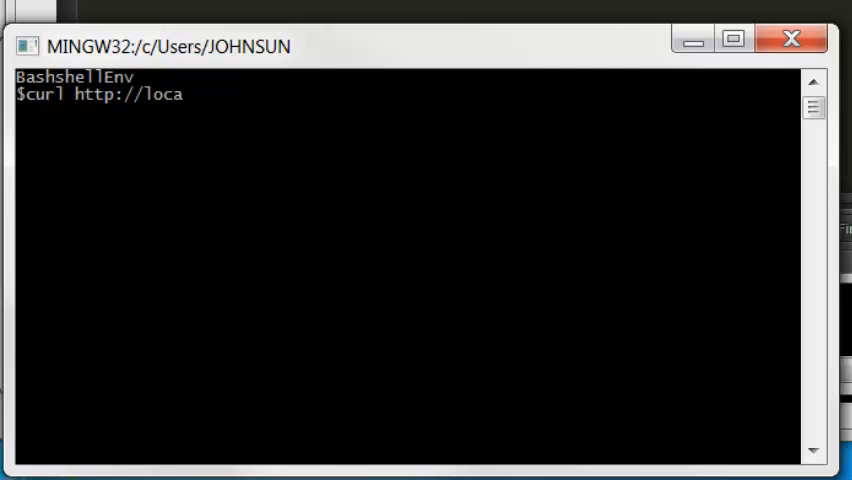
type("lhost")
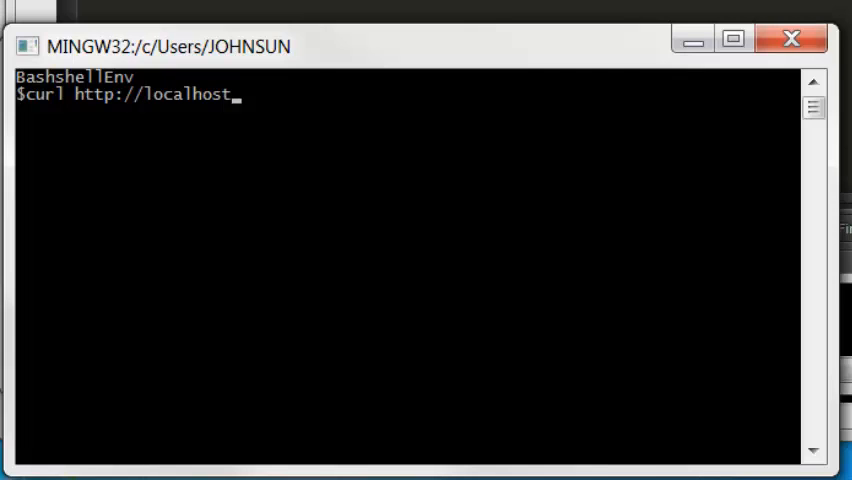
type(":3")
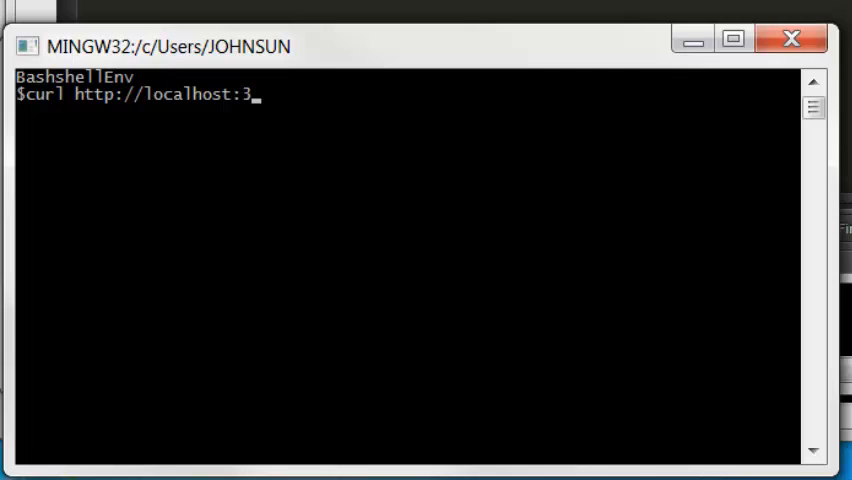
type("000/")
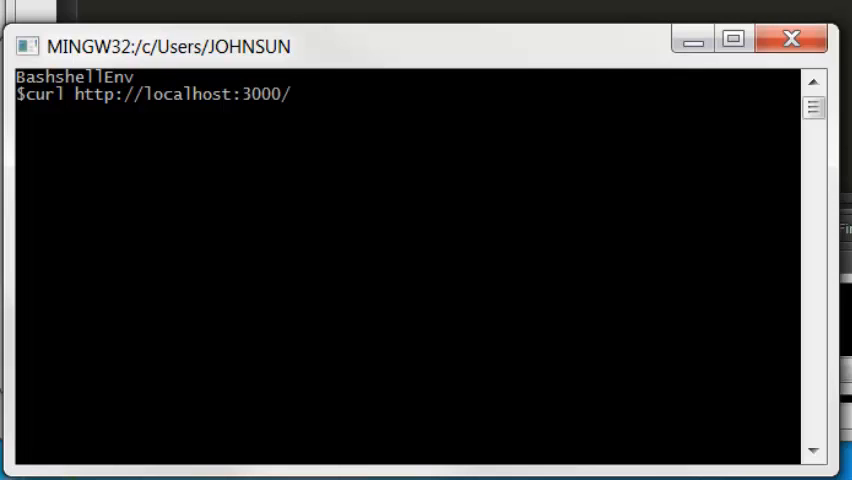
type("employee")
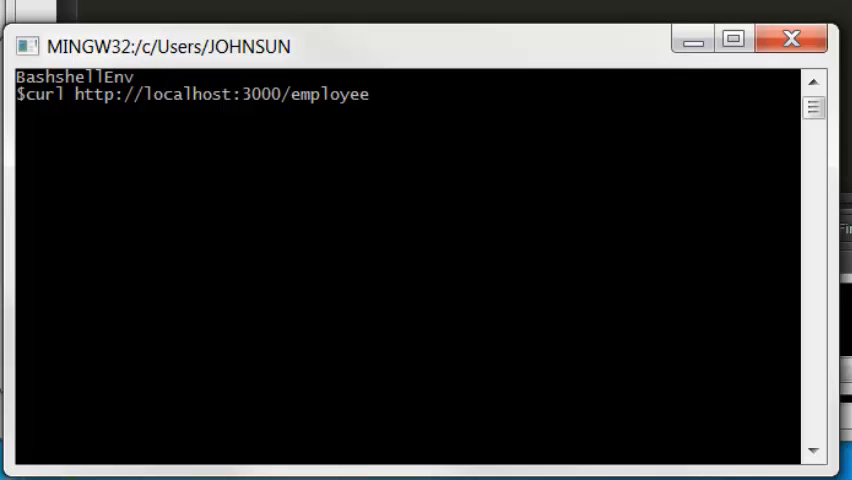
type("s/")
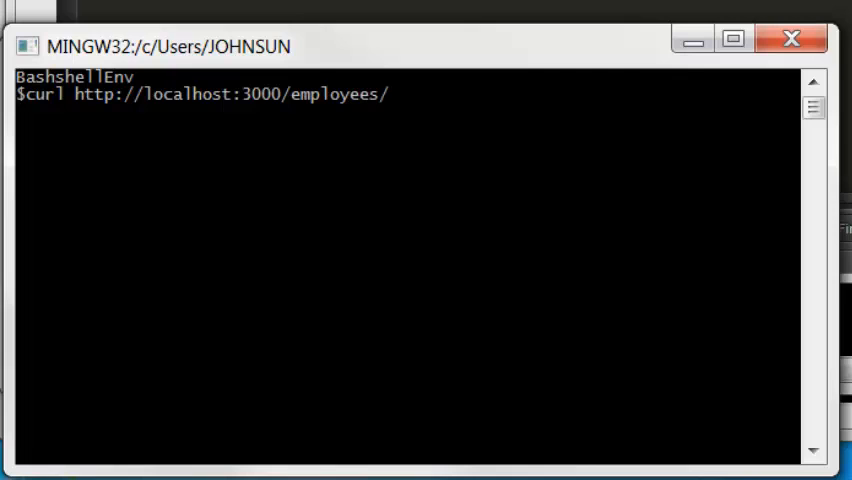
key("Return")
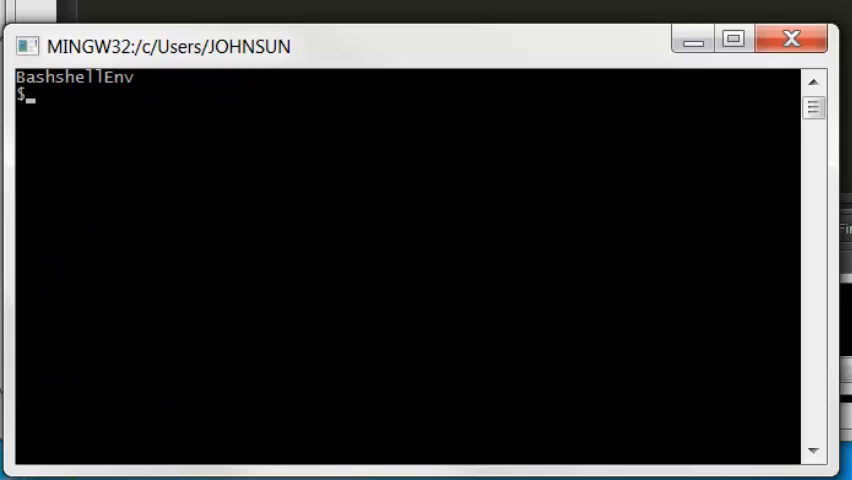
type("curl")
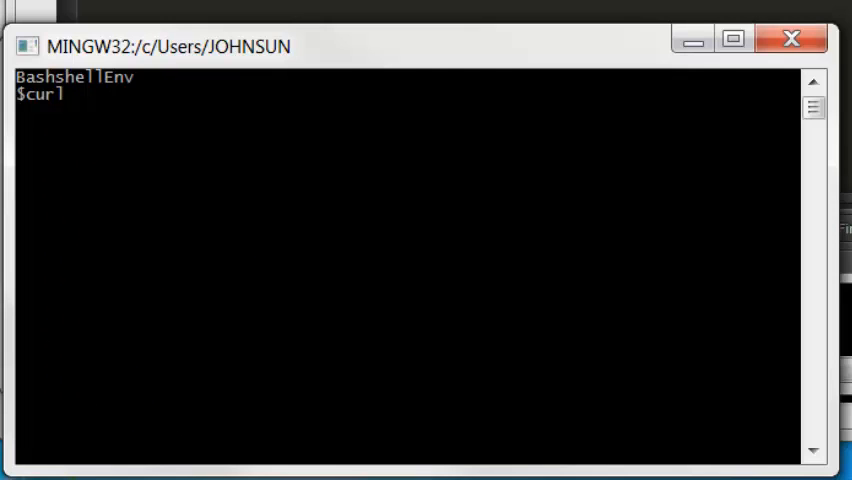
type("http")
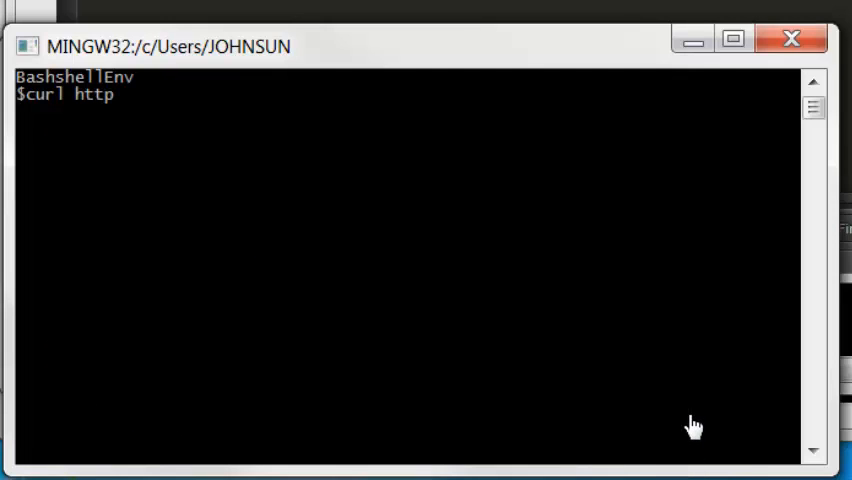
type("://loc")
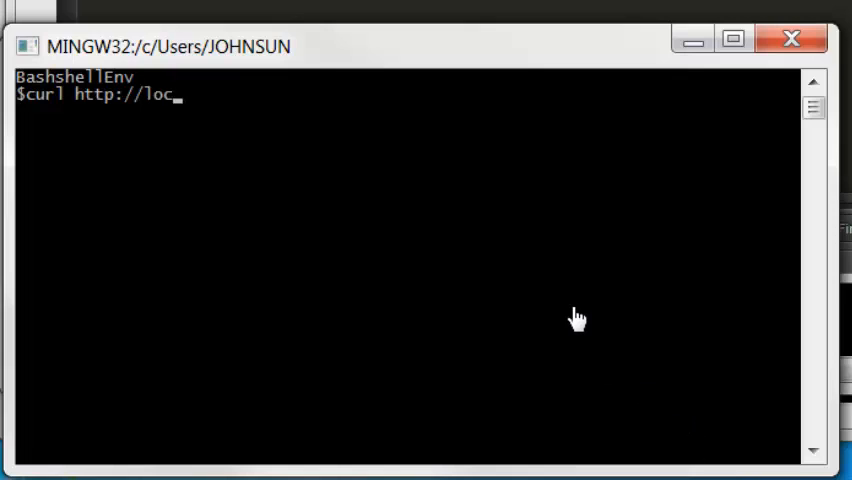
type("alhost:")
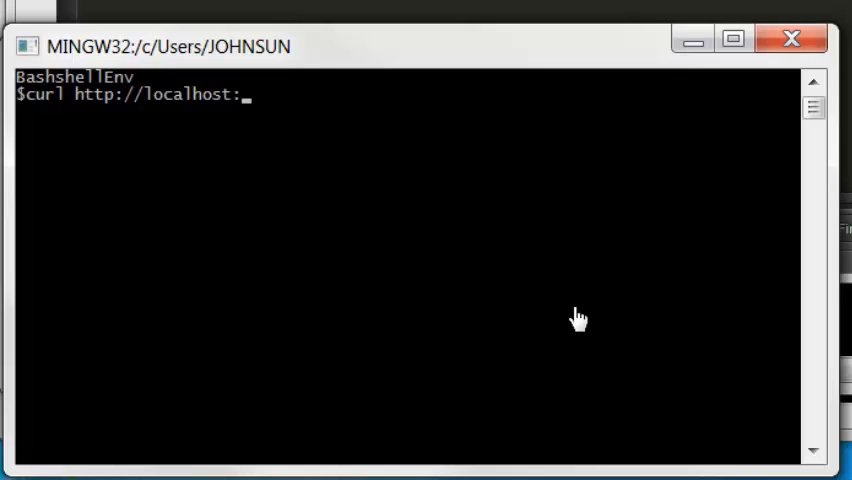
type("3000/")
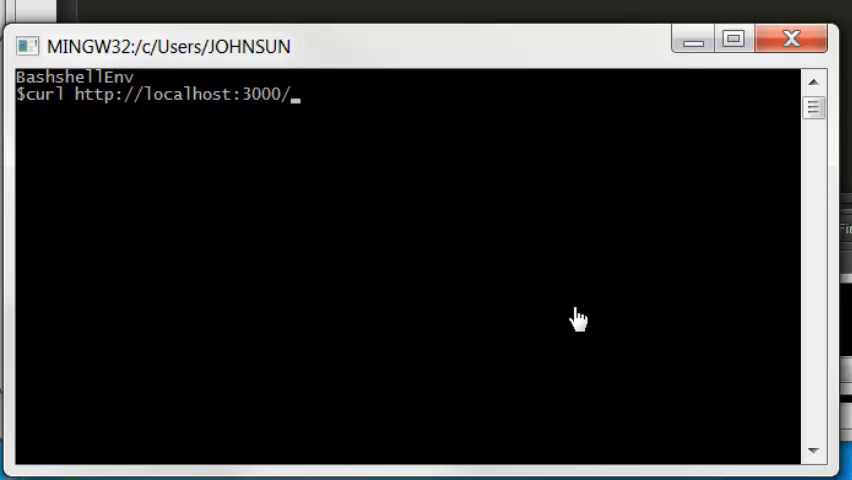
type("employ")
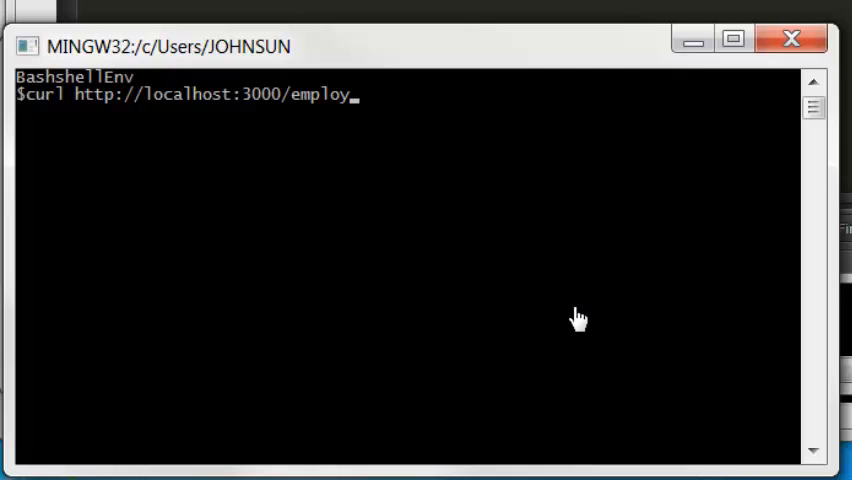
type("ees/2/rep")
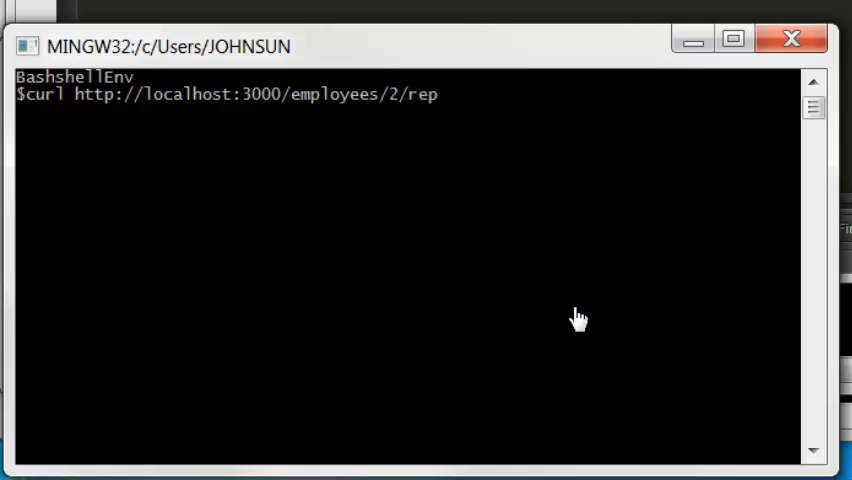
key("Return")
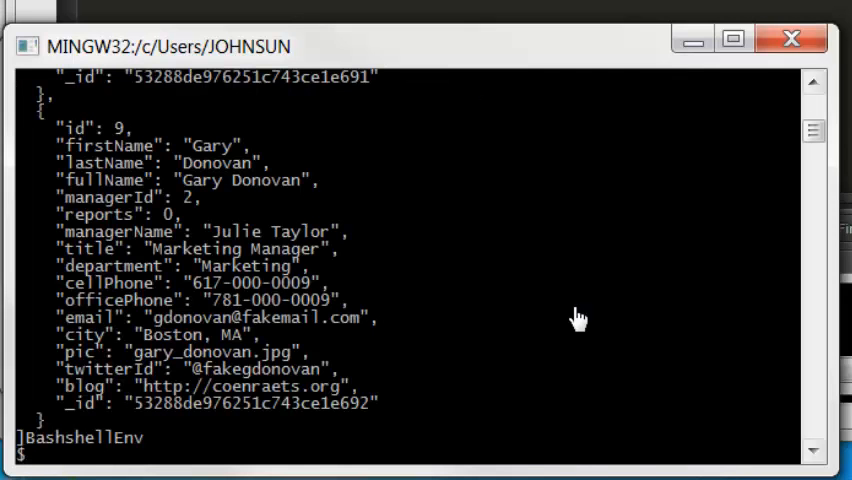
scroll("up", 3)
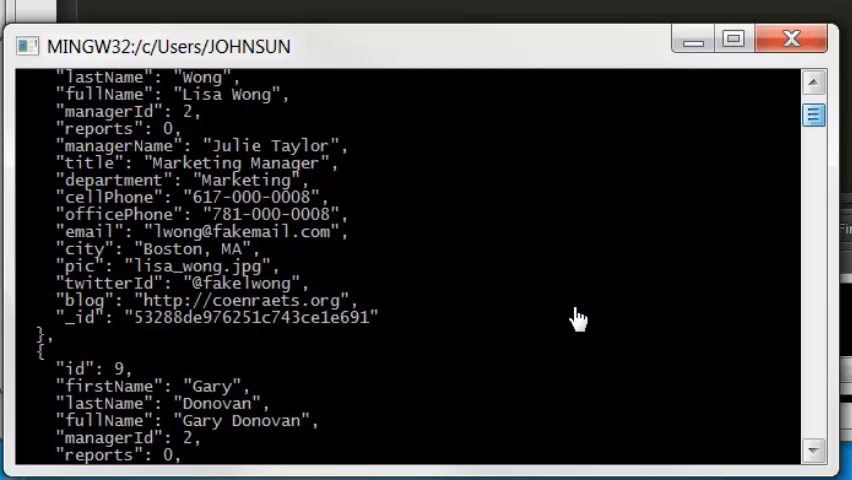
scroll("down", 3)
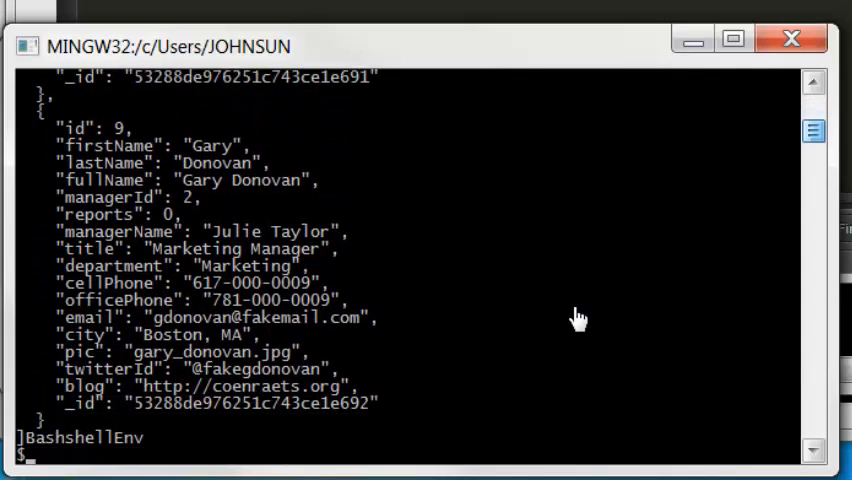
scroll("up", 3)
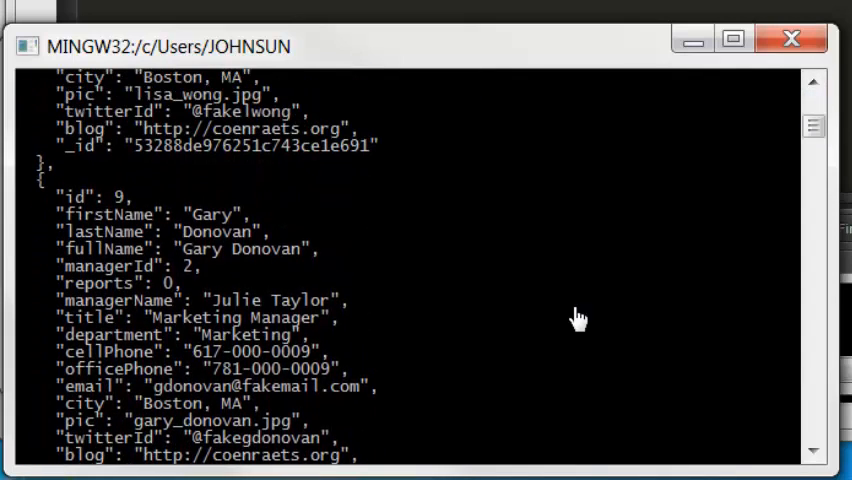